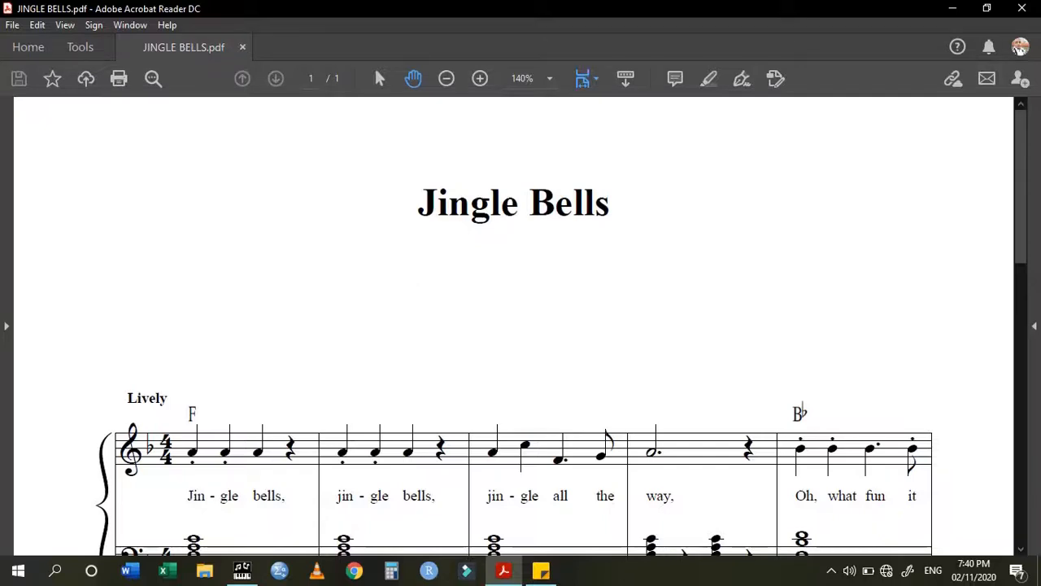
# Bring the Jingle Bells score window to the front.
pyautogui.scroll(-3)
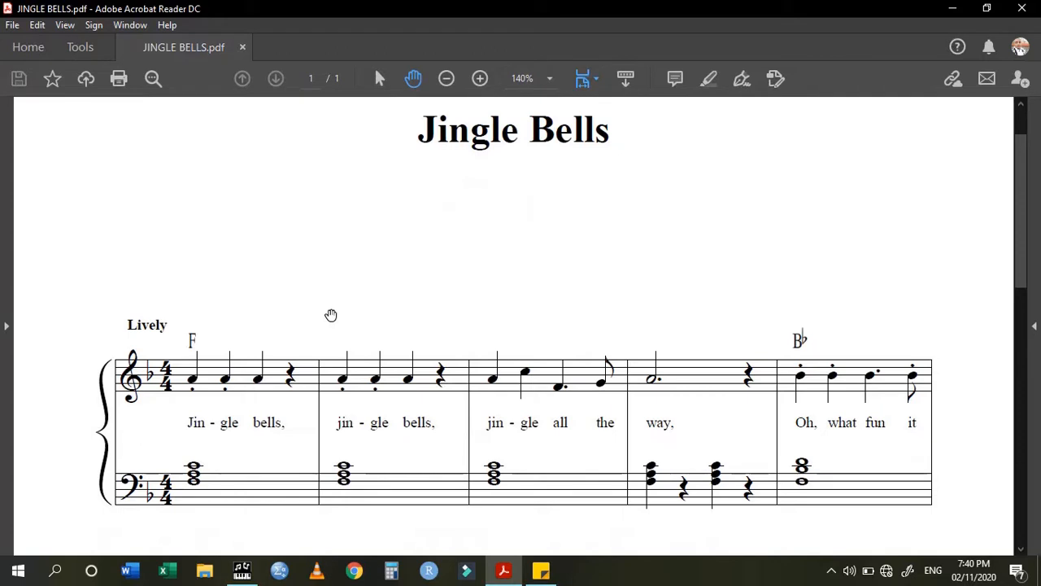
pyautogui.moveTo(153, 335)
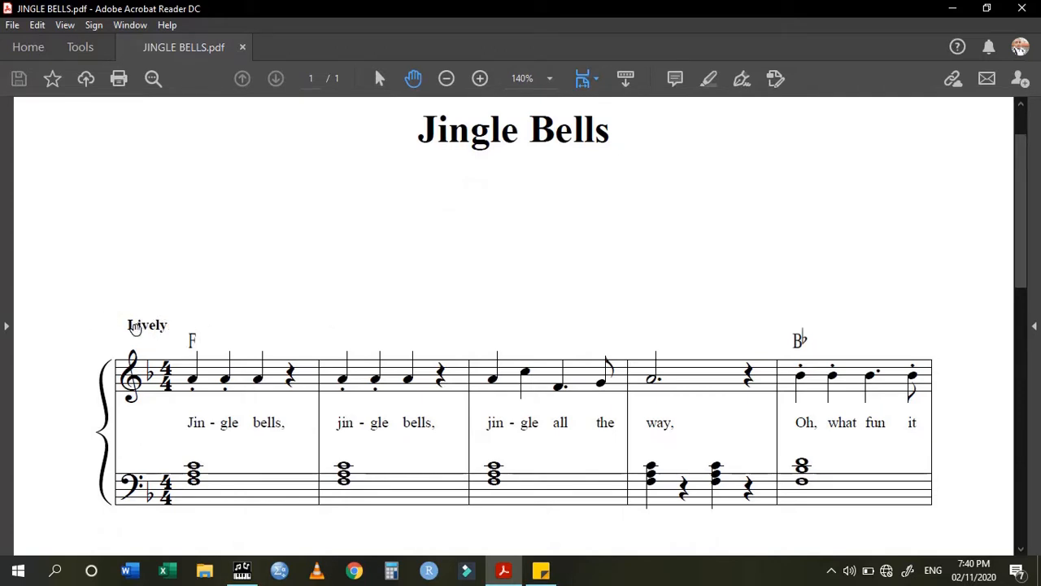
pyautogui.moveTo(150, 329)
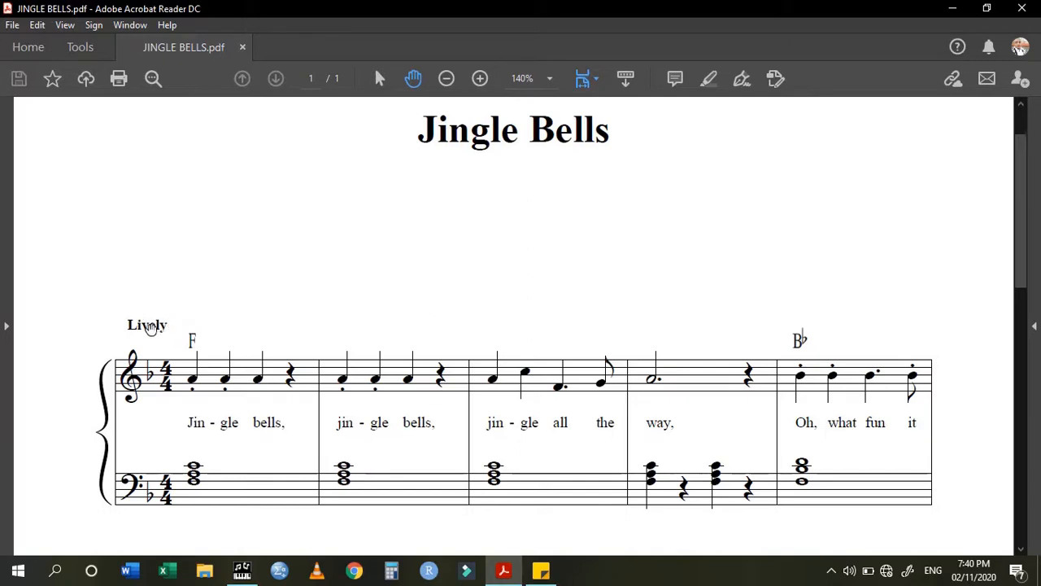
pyautogui.moveTo(155, 329)
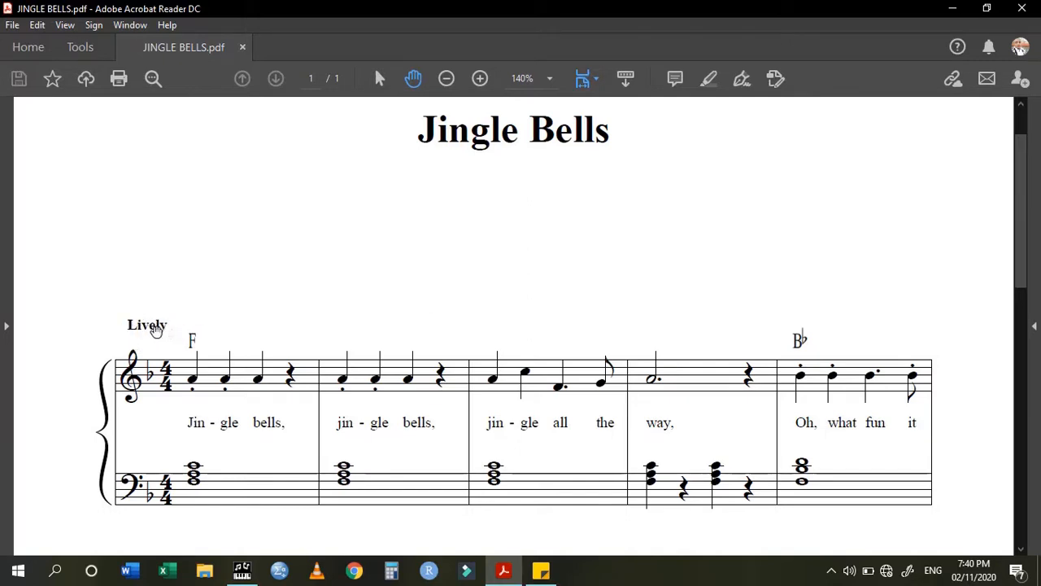
pyautogui.moveTo(143, 332)
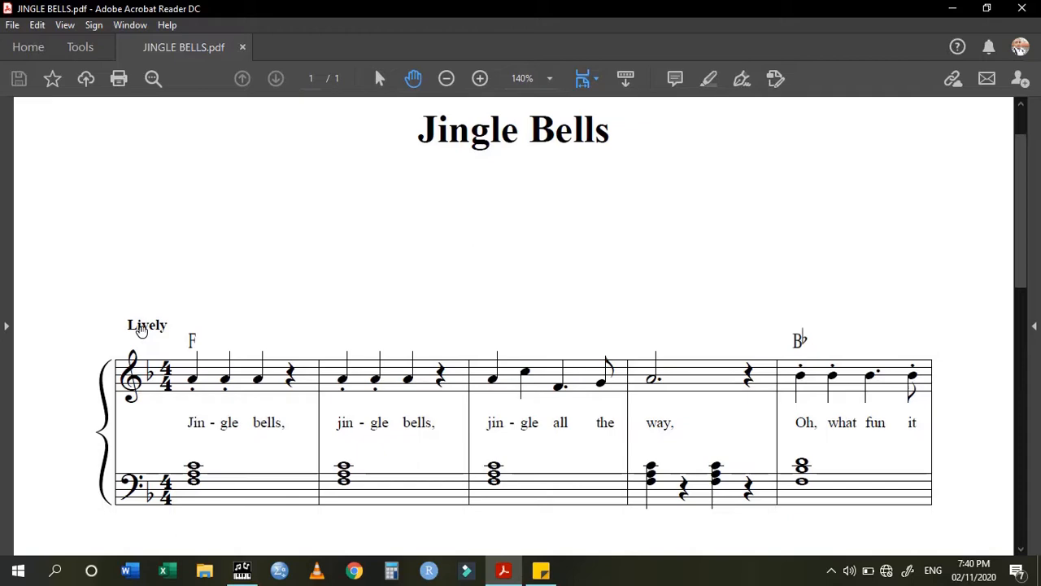
pyautogui.scroll(-3)
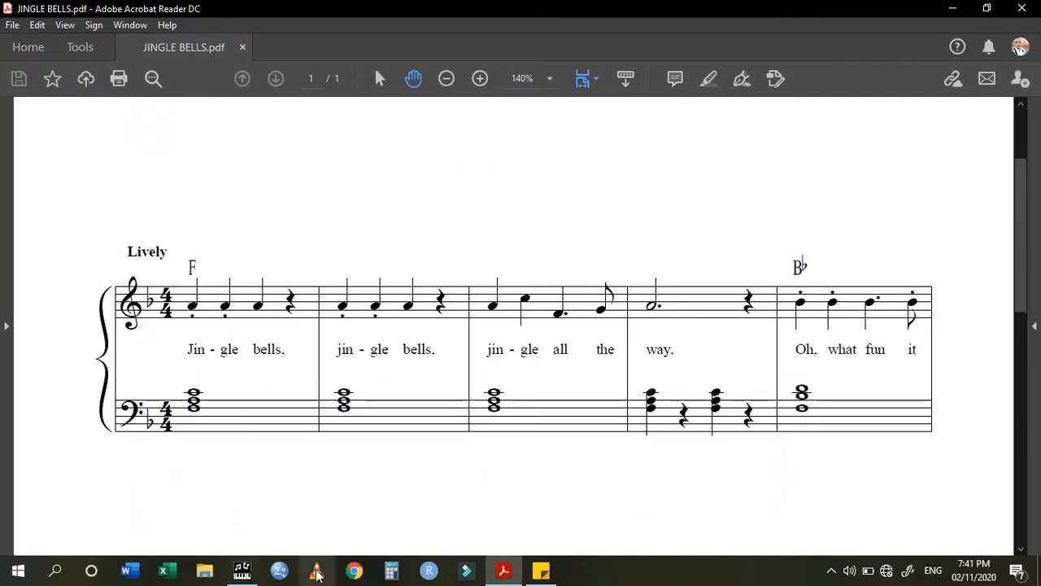
pyautogui.click(241, 569)
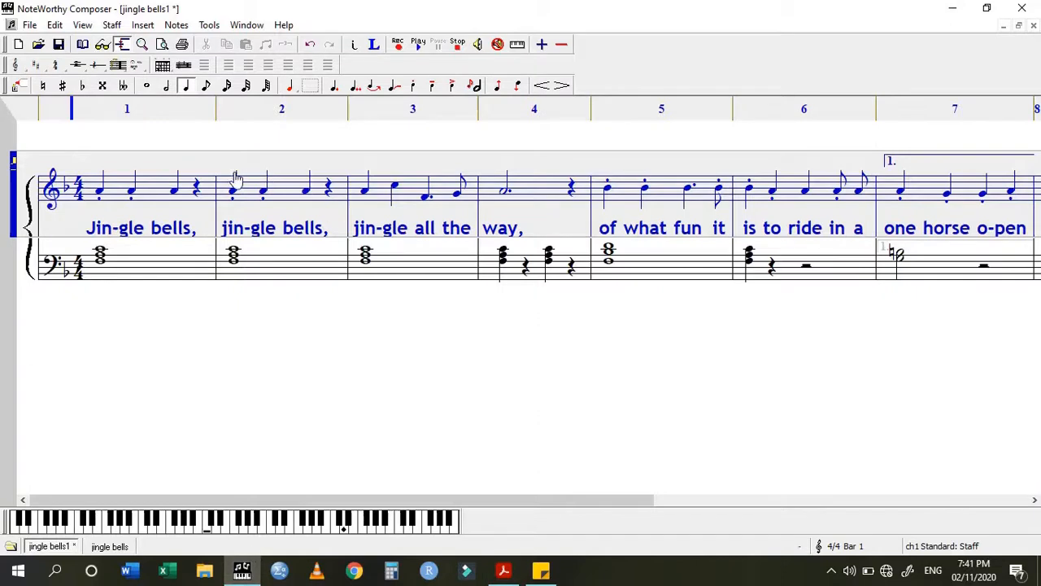
pyautogui.moveTo(160, 179)
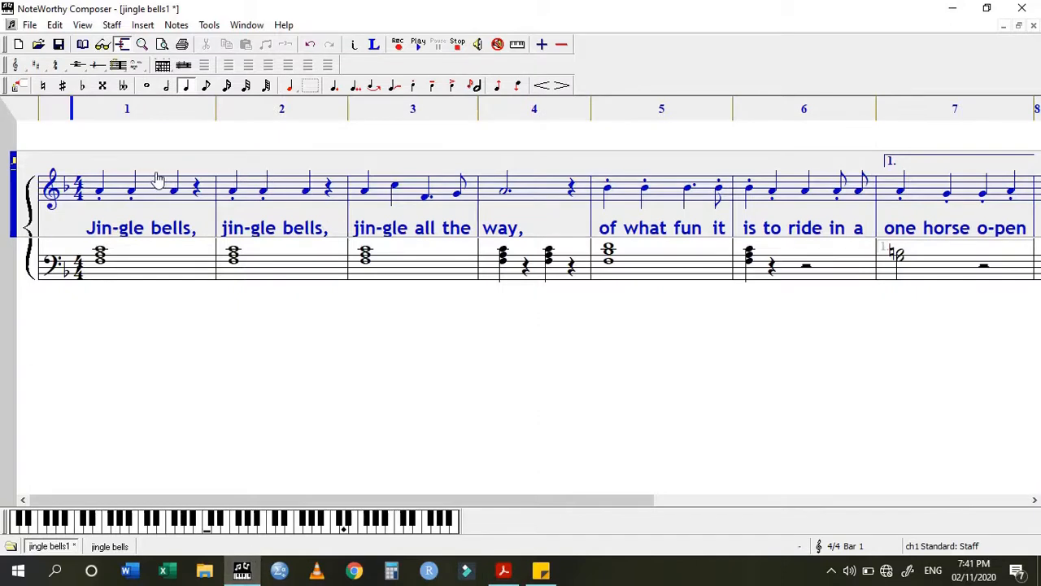
pyautogui.moveTo(228, 399)
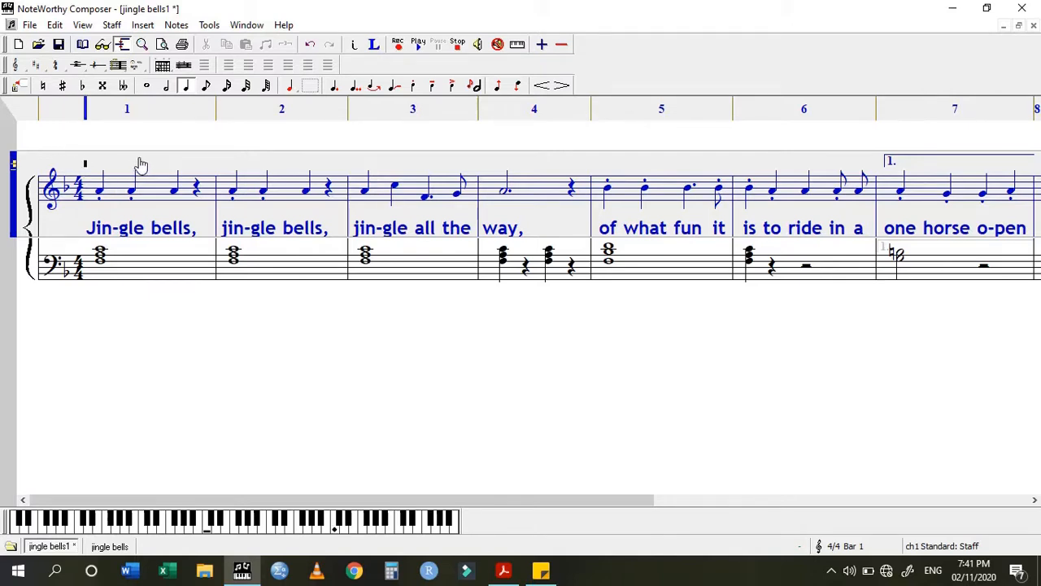
pyautogui.moveTo(169, 113)
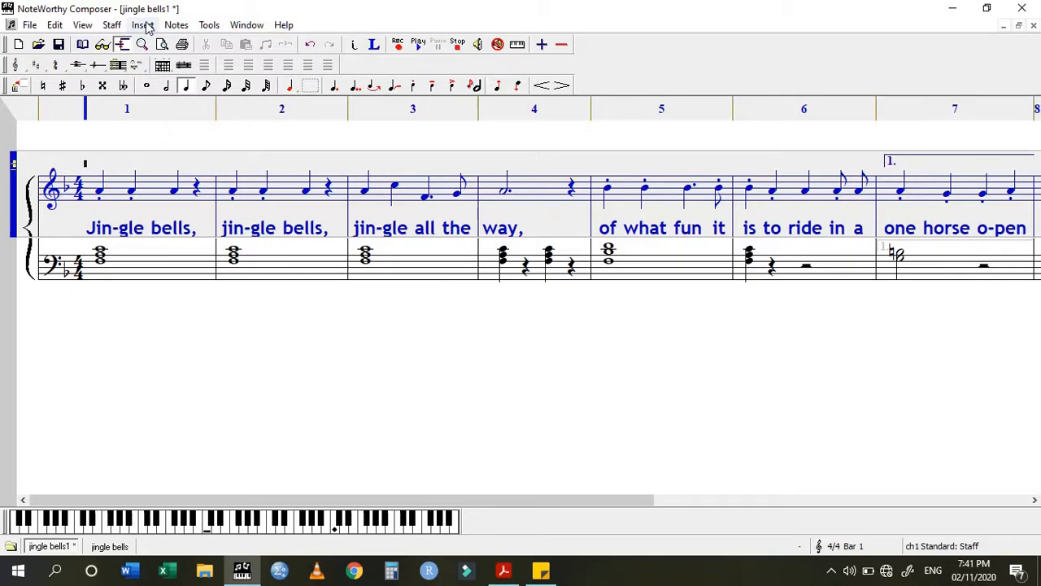
# Choose Insert > Text to add a new text marking.
pyautogui.click(143, 25)
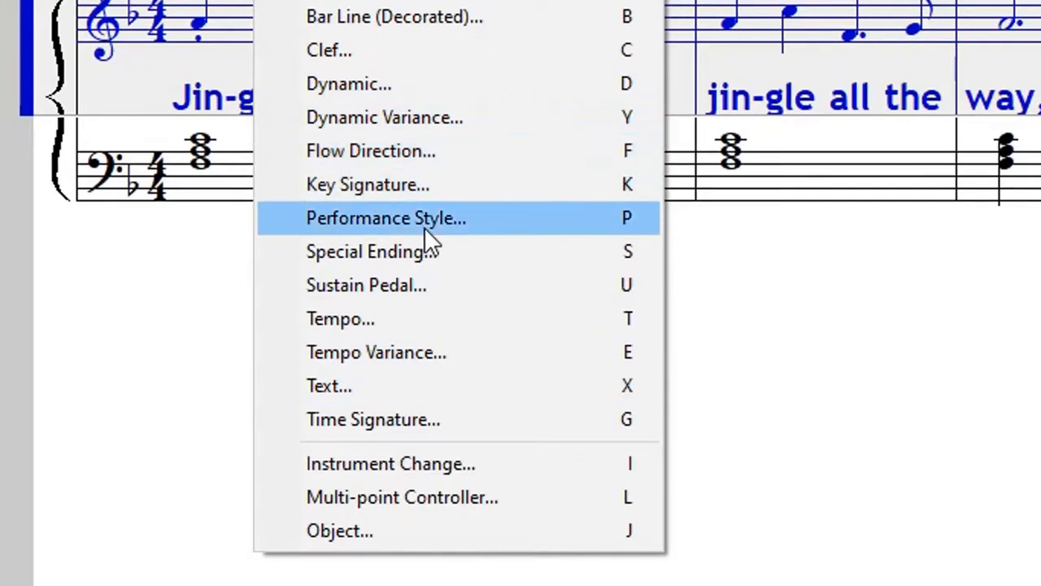
pyautogui.moveTo(440, 117)
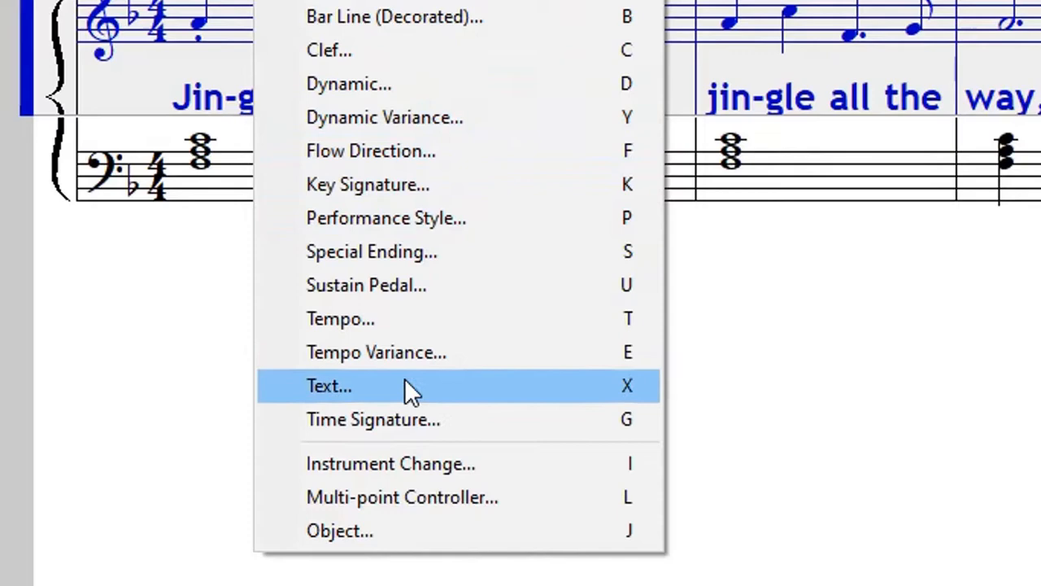
pyautogui.click(329, 385)
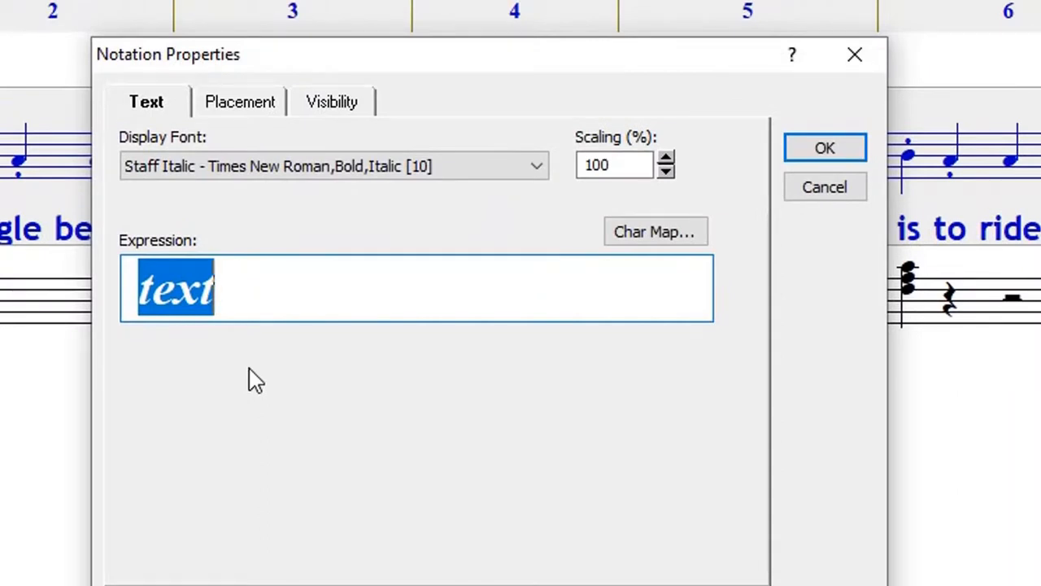
# Enter 'Lively' as the expression text in the Staff Italic font.
pyautogui.write('Live')
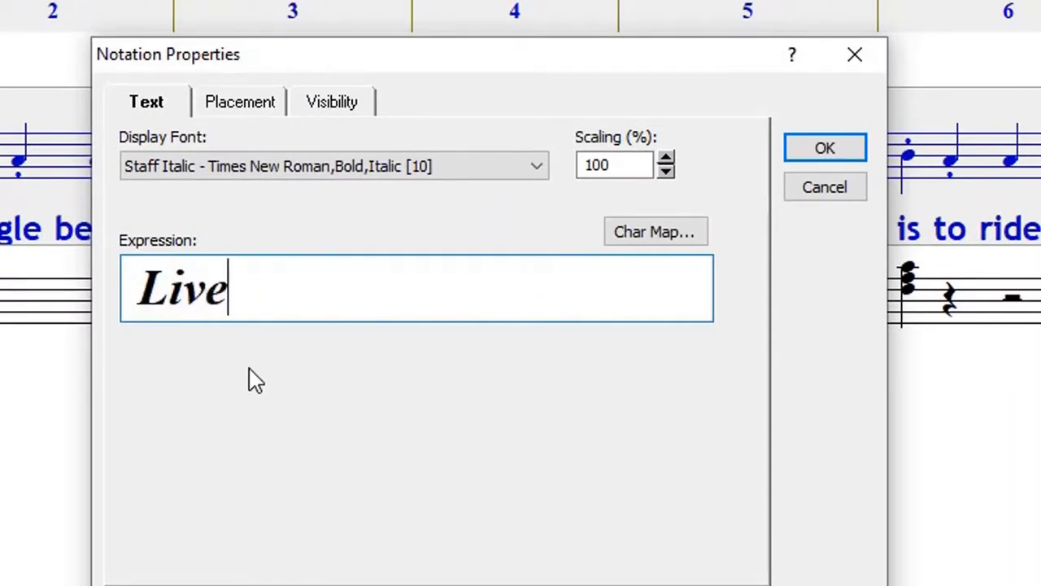
pyautogui.write('ly')
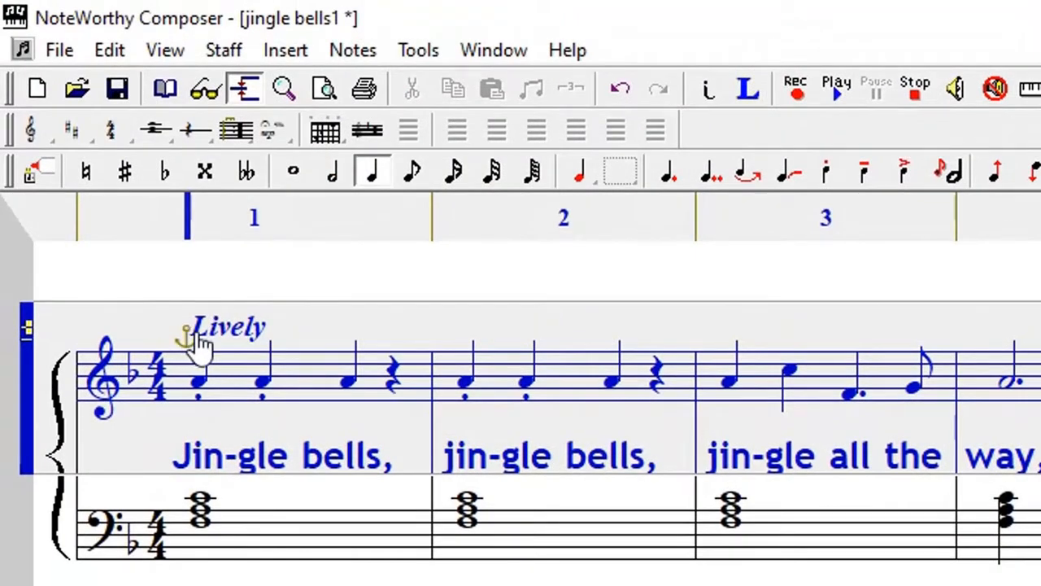
pyautogui.moveTo(235, 350)
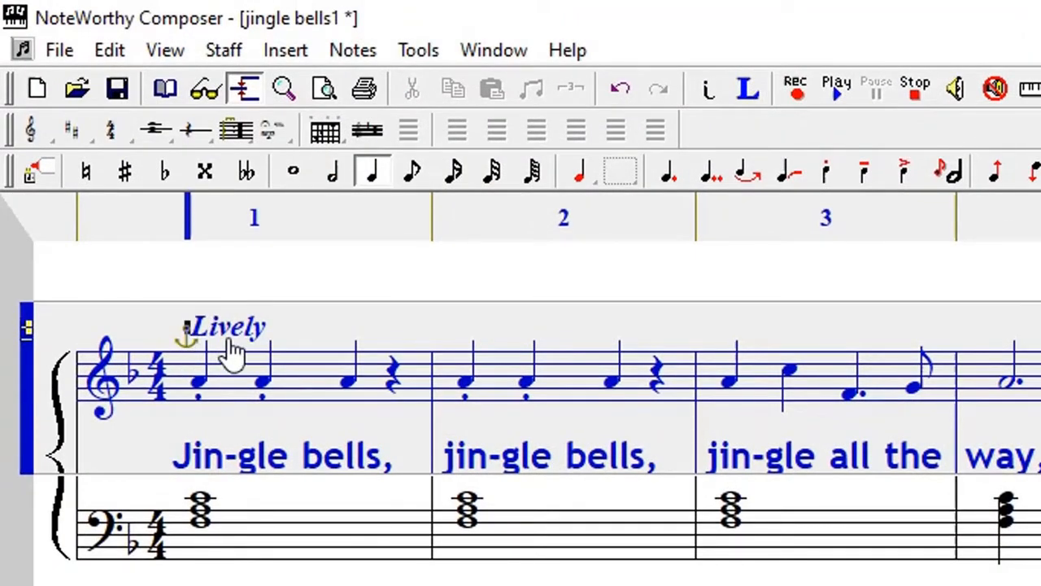
pyautogui.moveTo(182, 328)
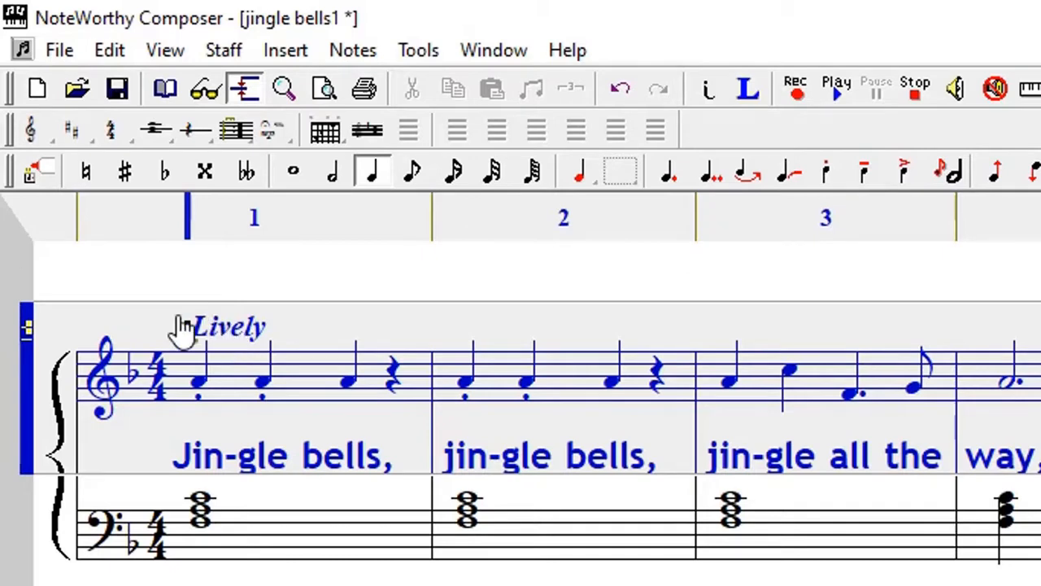